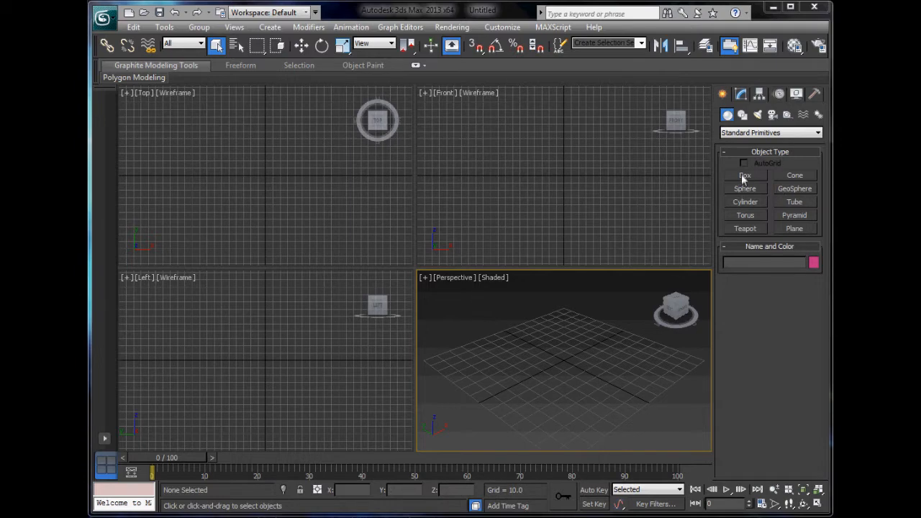
mouse_move(742, 180)
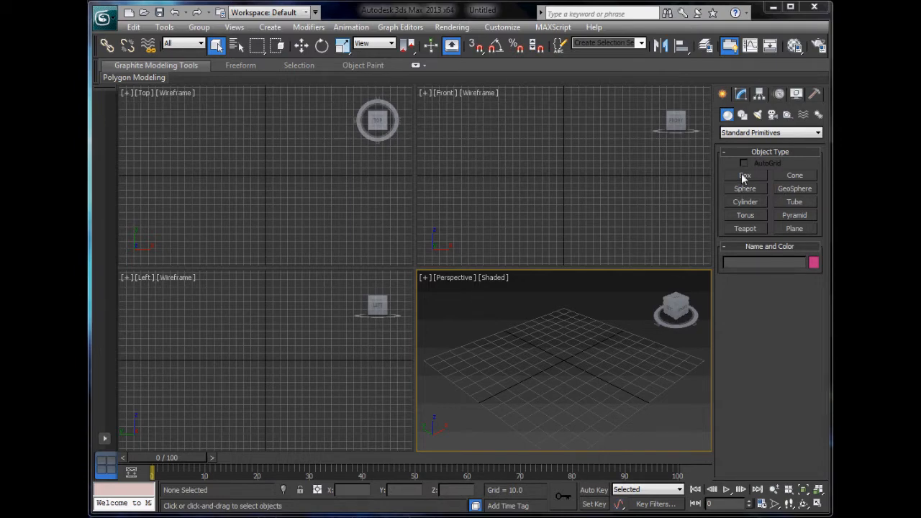
mouse_move(754, 178)
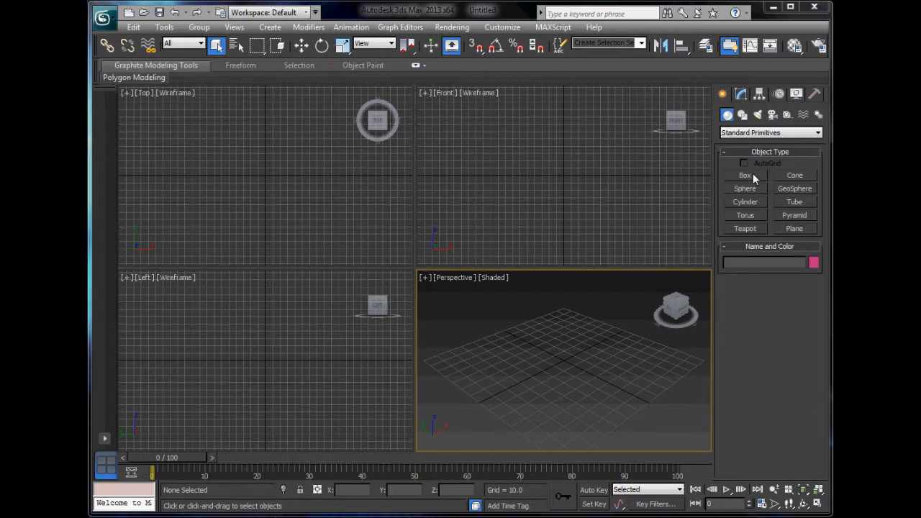
Step: Switch the Create panel to AEC Extended objects and turn on snapping to grid points
left_click(746, 176)
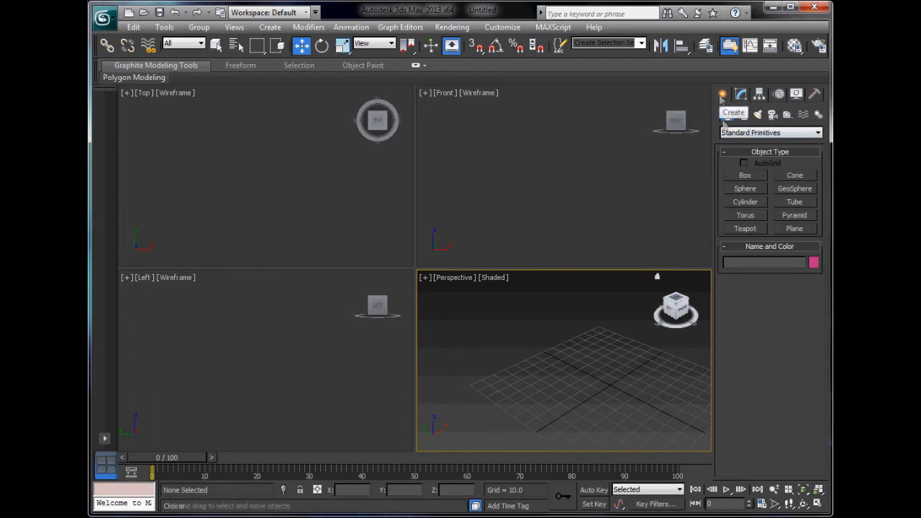
left_click(770, 133)
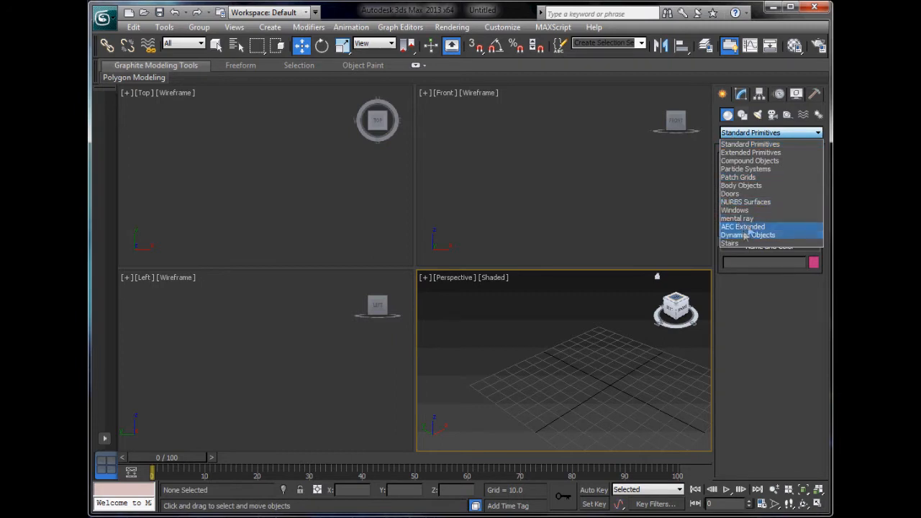
left_click(743, 226)
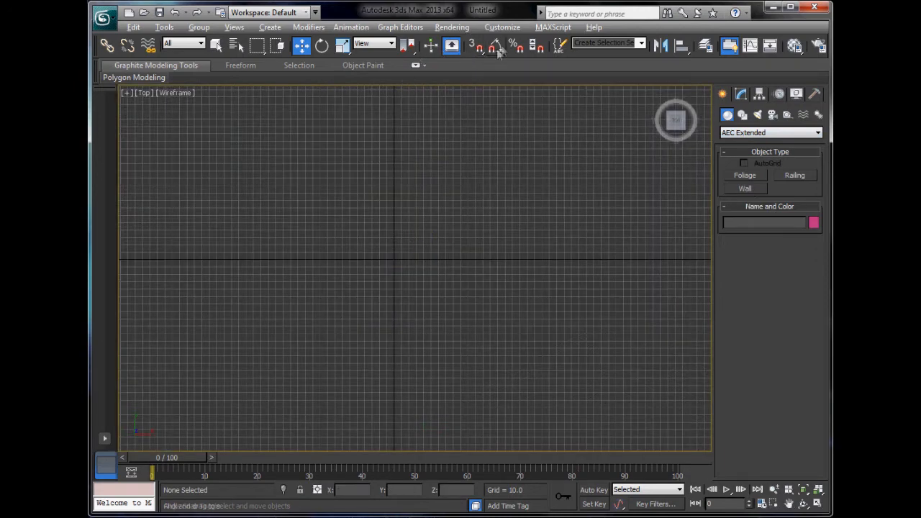
mouse_move(480, 45)
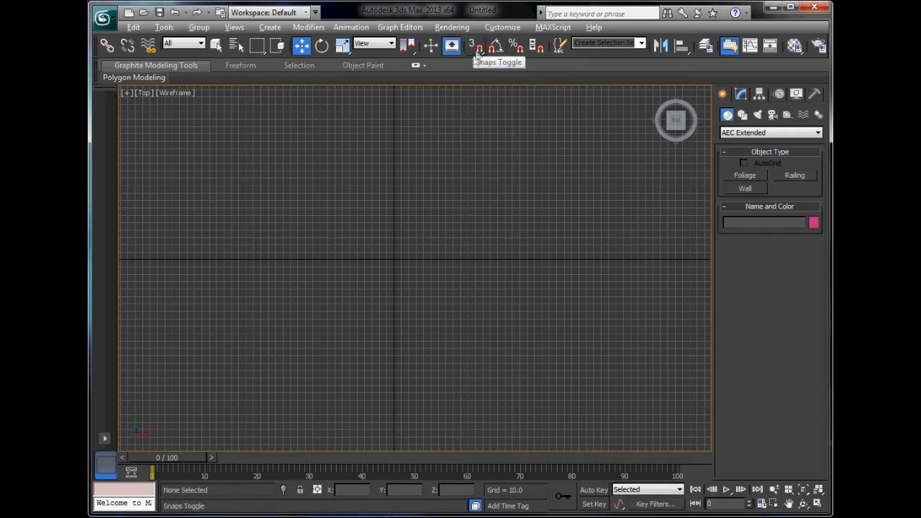
left_click(475, 45)
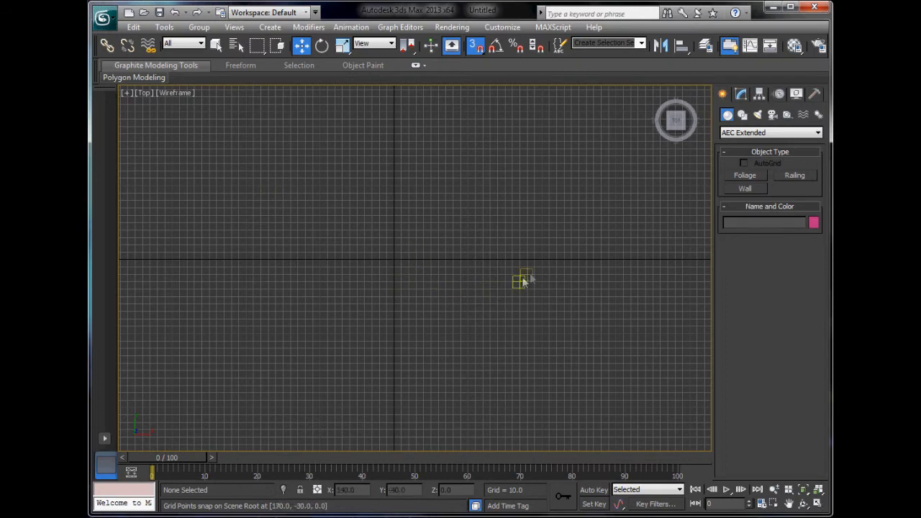
Step: Draw Wall001 on the grid as two connected room outlines that close back on the start point
left_click(746, 187)
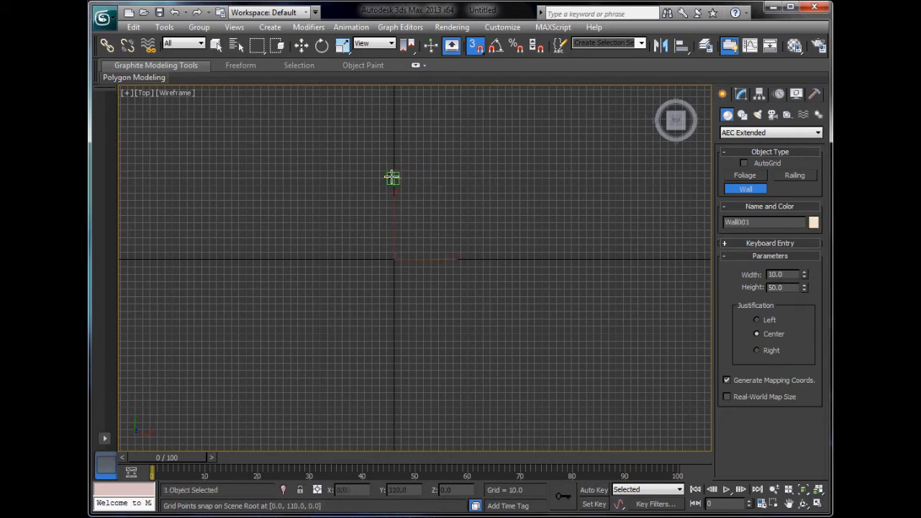
left_click_drag(395, 179, 237, 178)
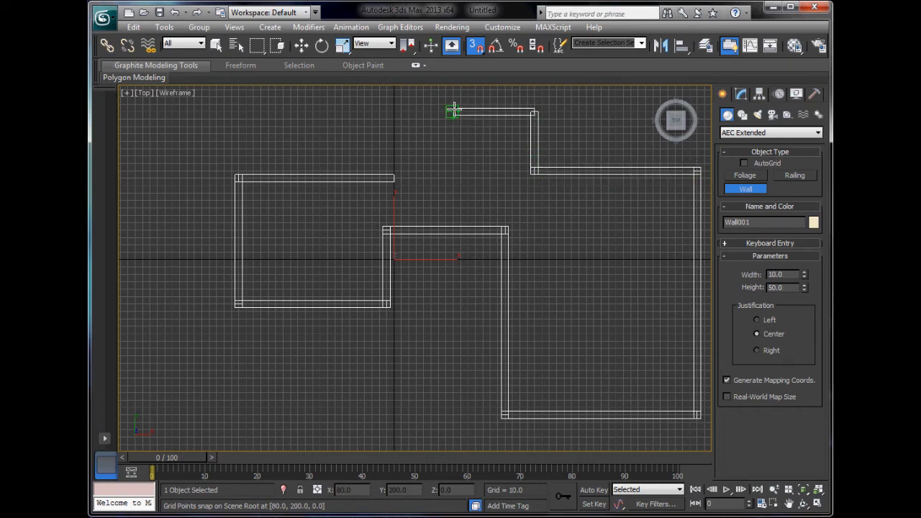
left_click_drag(453, 109, 392, 184)
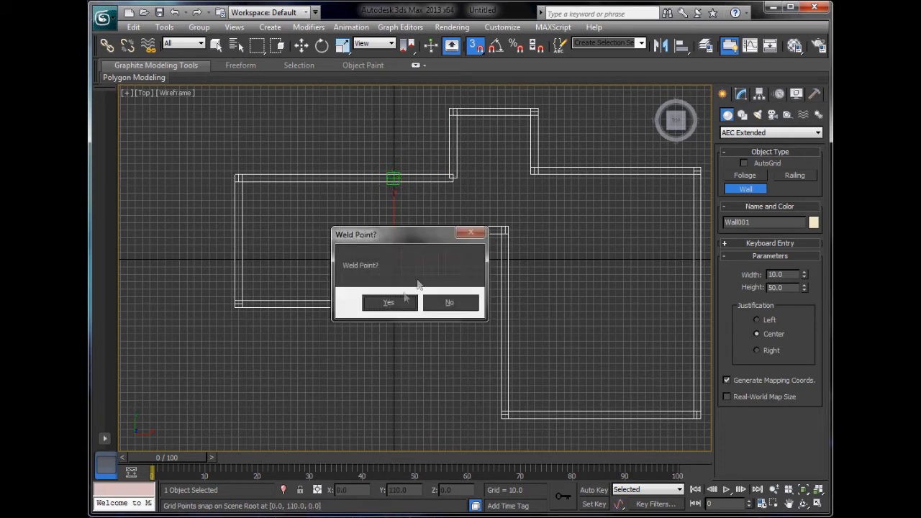
Step: Weld the wall's end to its start, check it in perspective, then clear the scene
left_click(389, 302)
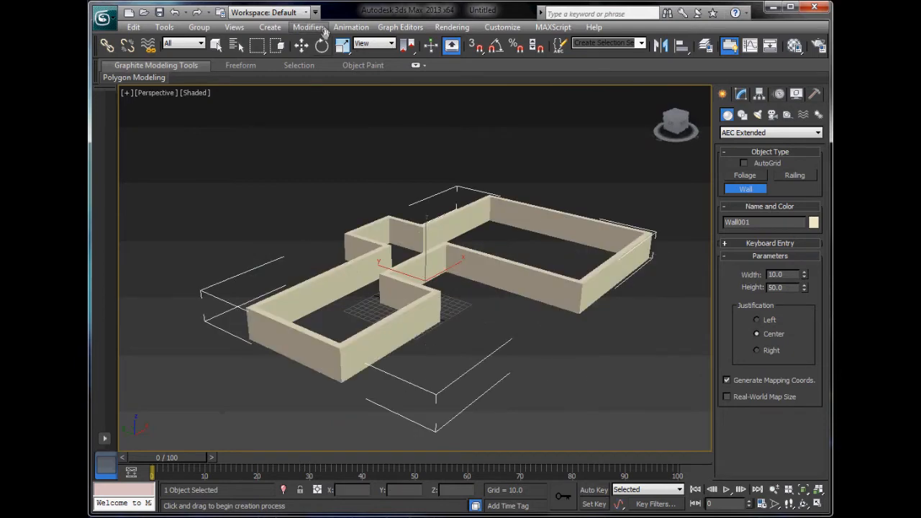
left_click(302, 45)
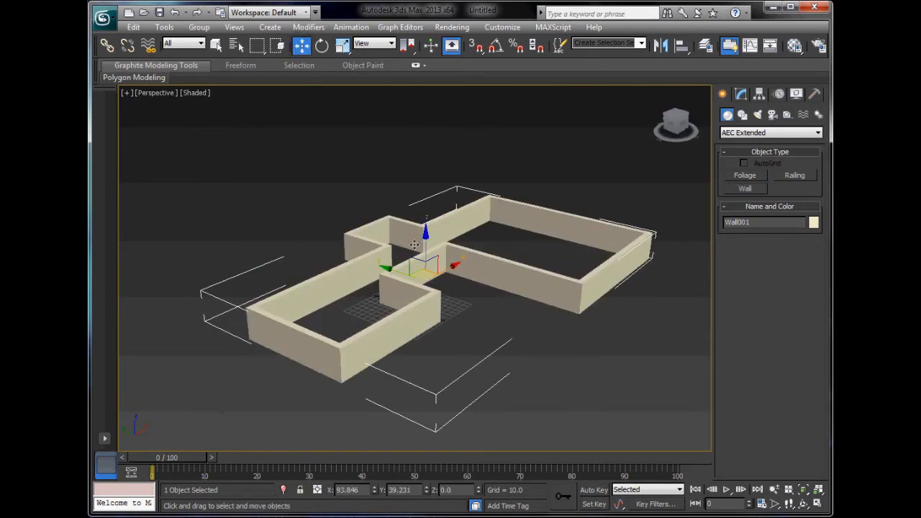
right_click(414, 245)
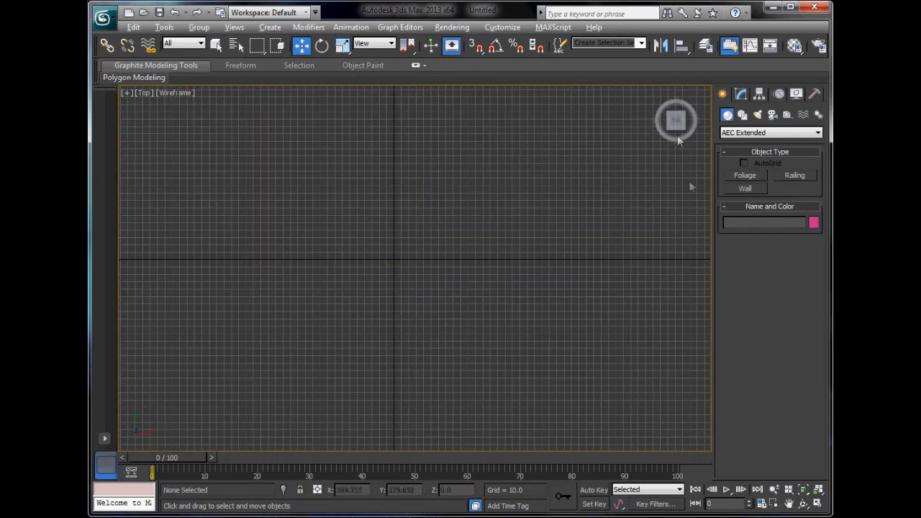
Step: With grid snap on, draw a small square walled room near the top left for the new layout
left_click(746, 189)
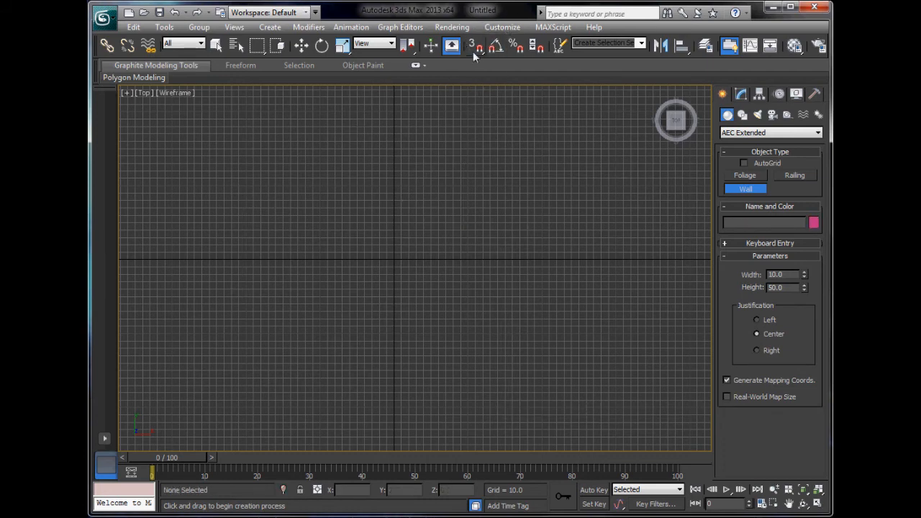
left_click(475, 45)
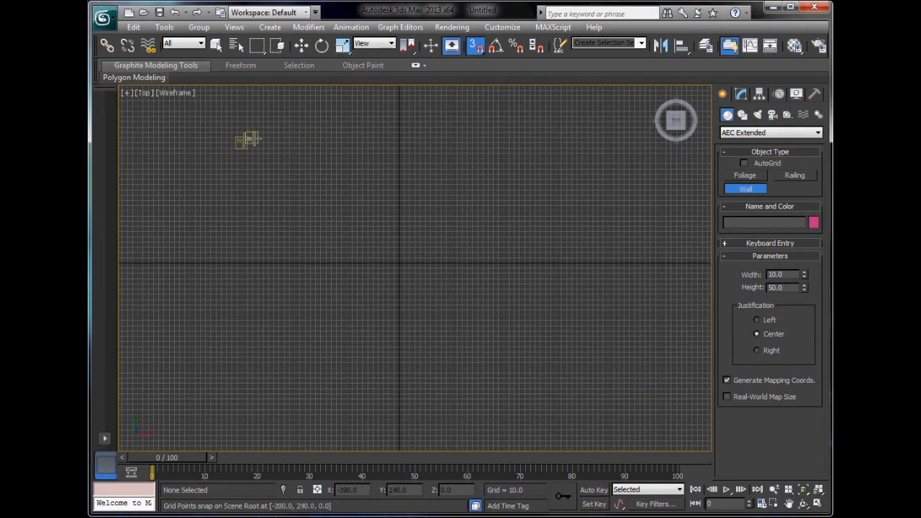
left_click_drag(247, 137, 216, 204)
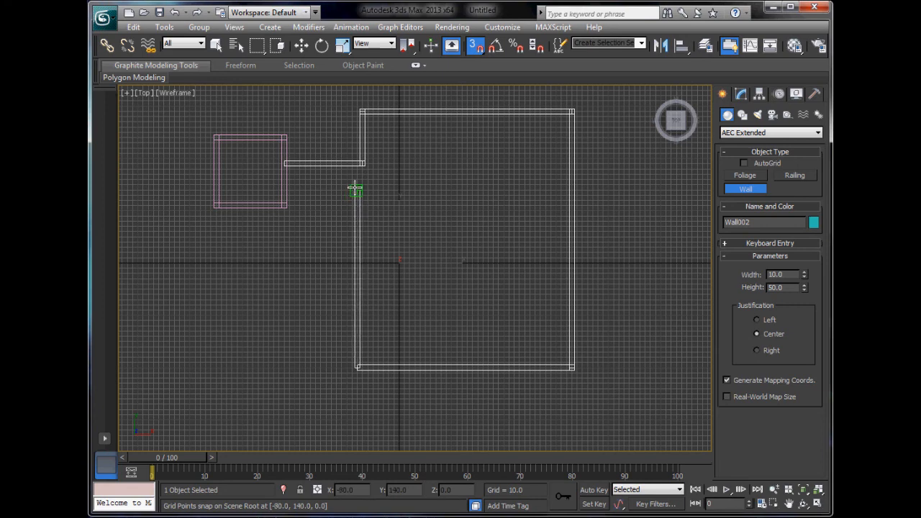
Step: Orbit the perspective view around the square room, corridor and rectangular room
left_click_drag(357, 190, 348, 164)
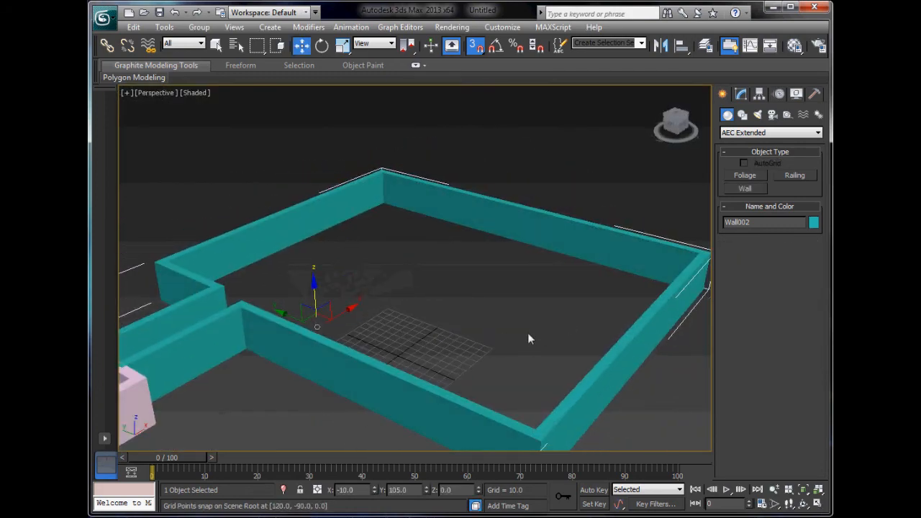
left_click_drag(530, 340, 291, 320)
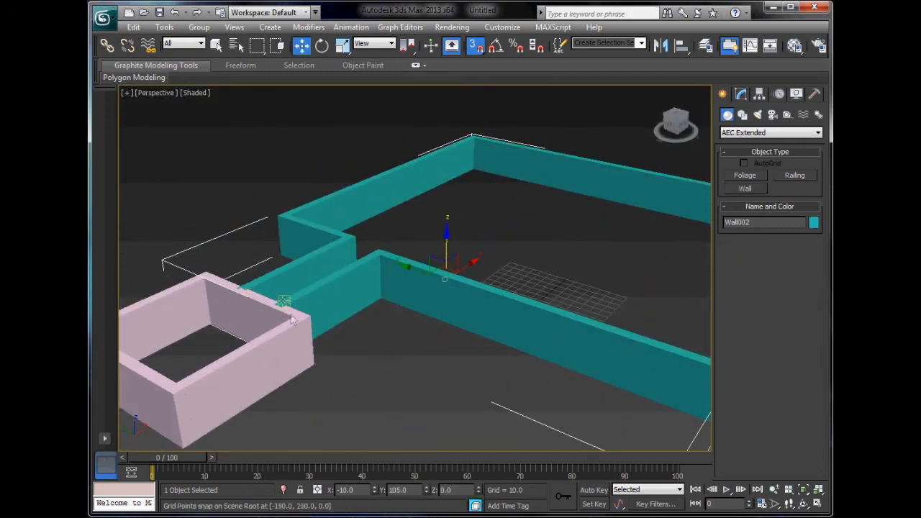